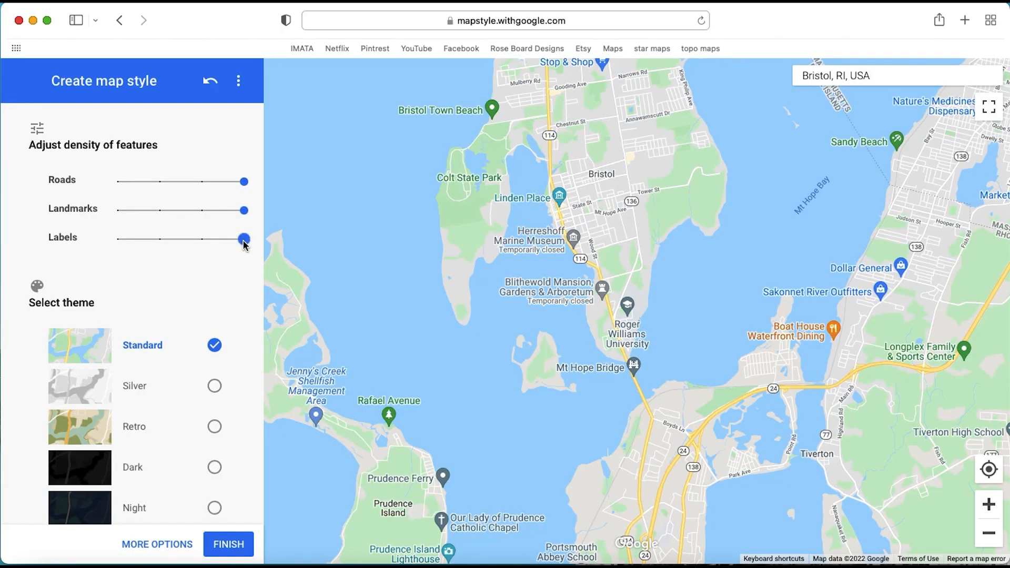
Step: Slide label density fully down so the Bristol, RI map shows no labels
{"action": "left_click_drag", "start_coordinate": [244, 238], "coordinate": [117, 238]}
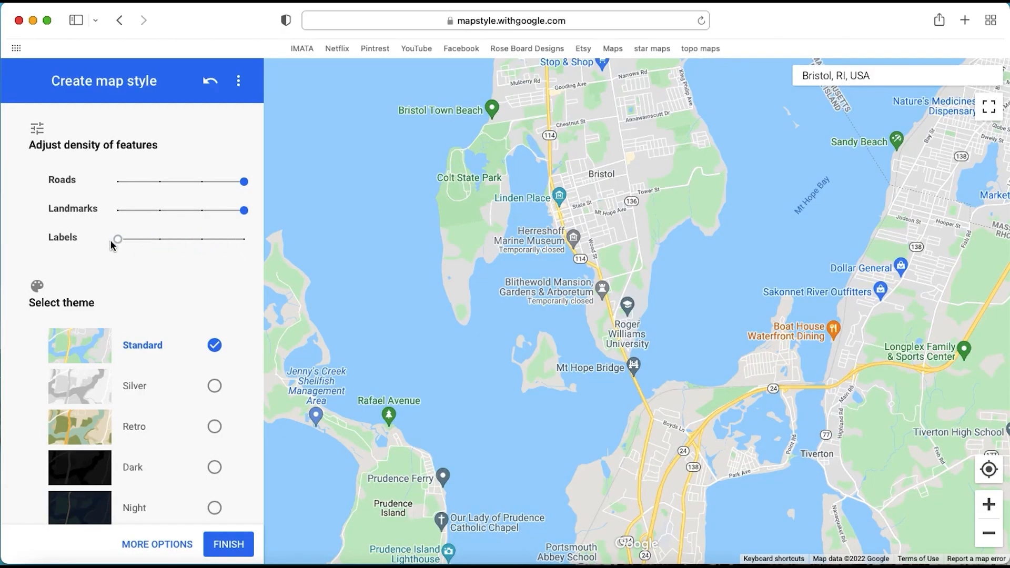
{"action": "left_click_drag", "start_coordinate": [117, 239], "coordinate": [117, 239]}
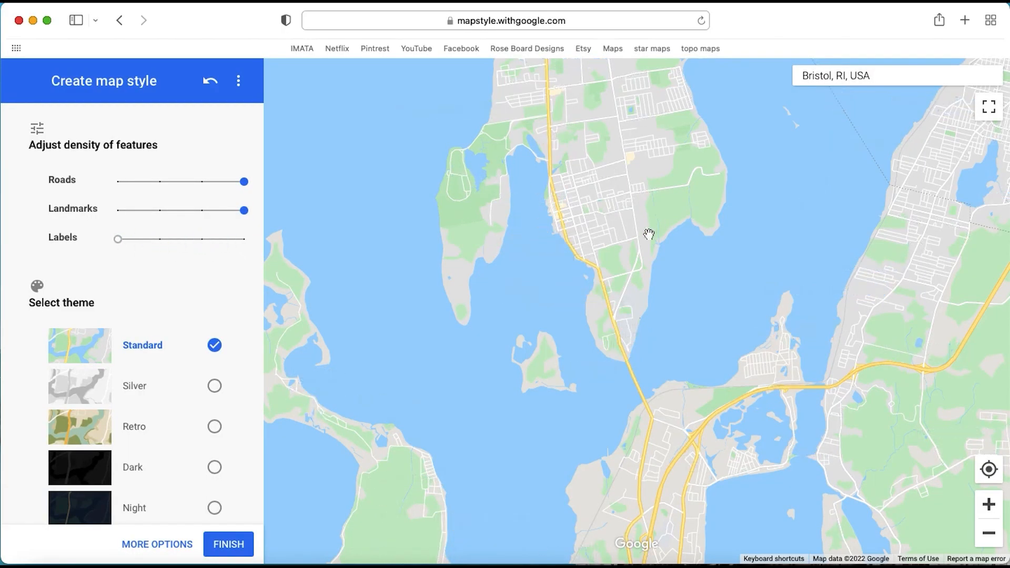
{"action": "scroll", "scroll_direction": "down", "scroll_amount": 3}
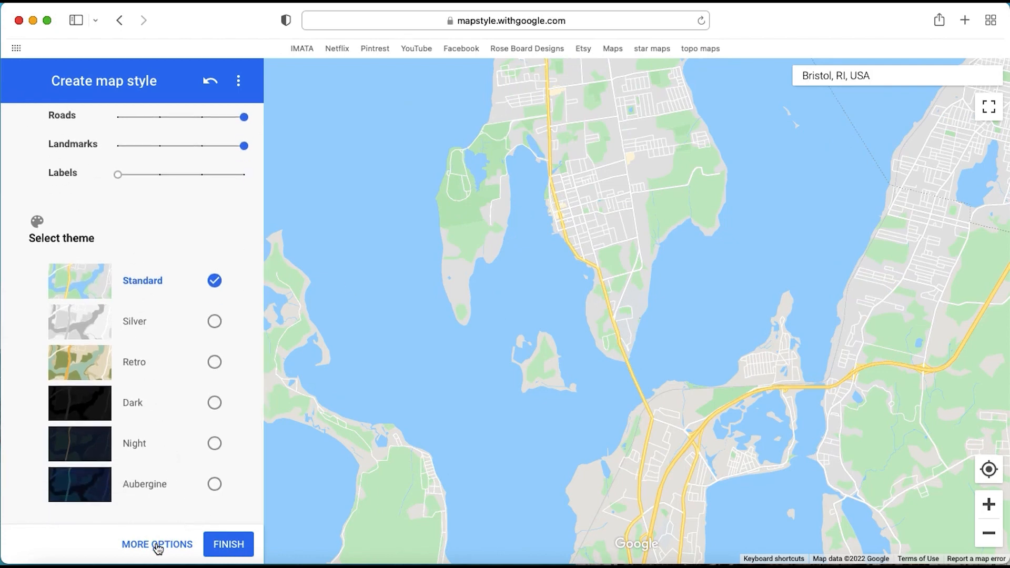
Step: Enter More Options and select Road as the feature type to restyle
{"action": "left_click", "coordinate": [157, 545]}
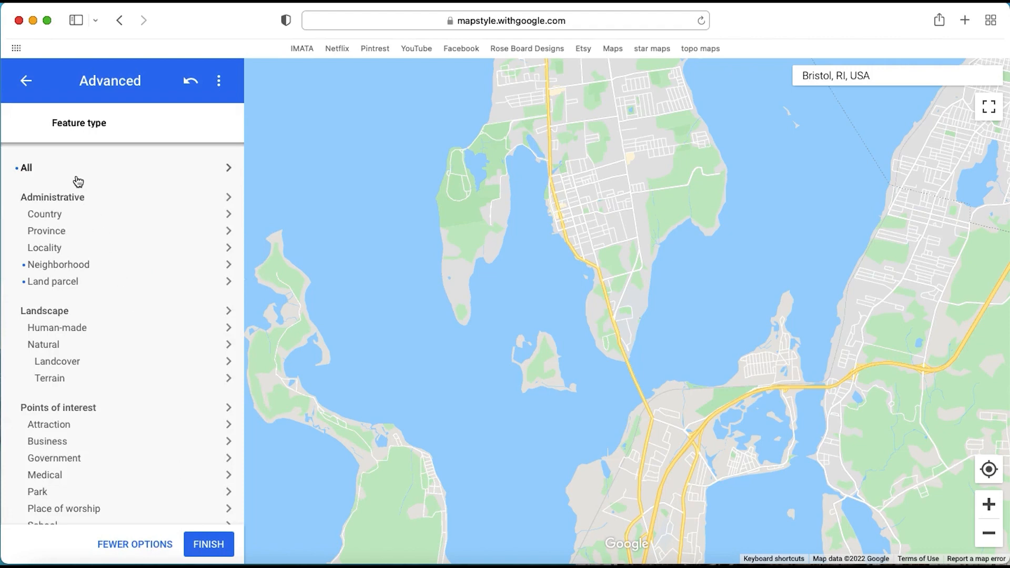
{"action": "scroll", "scroll_direction": "down", "scroll_amount": 3}
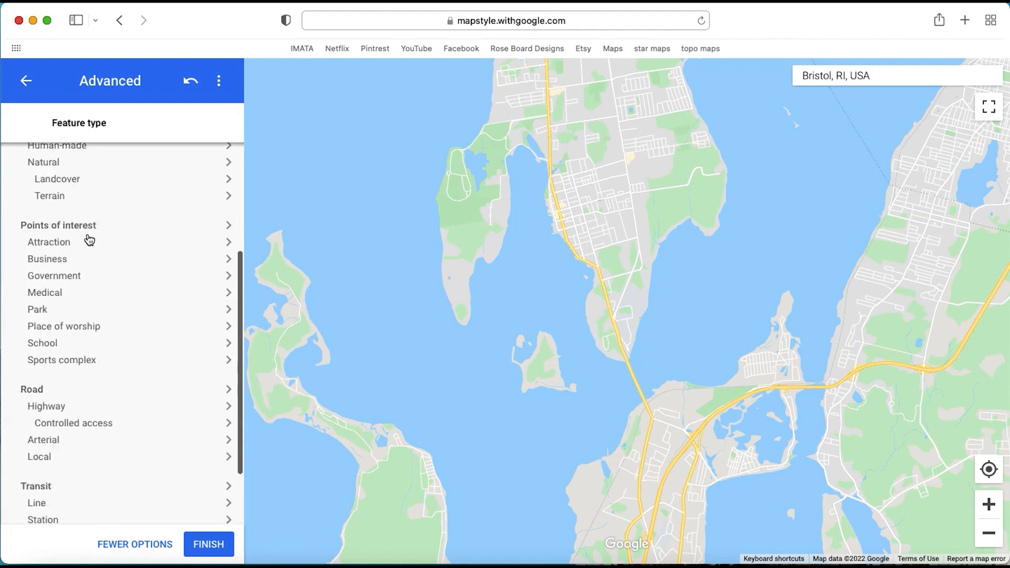
{"action": "scroll", "scroll_direction": "down", "scroll_amount": 3}
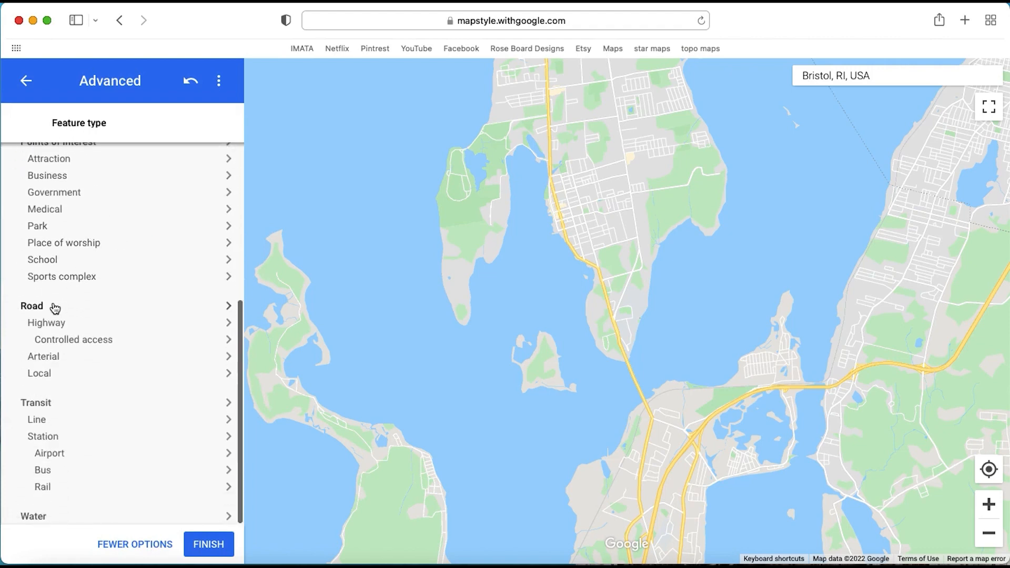
{"action": "left_click", "coordinate": [32, 306]}
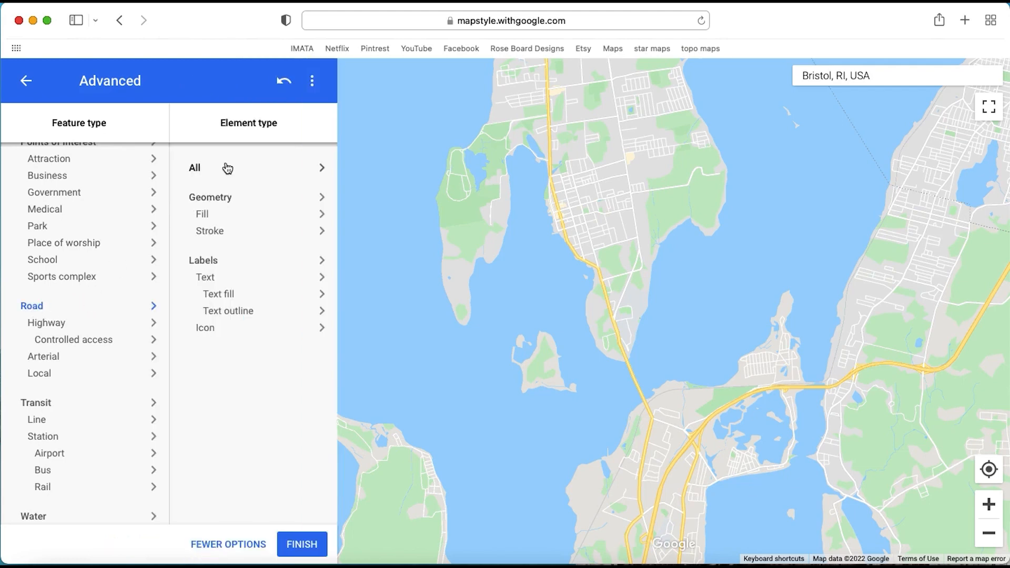
Step: Color all road elements black, then go back to the basic style settings
{"action": "left_click", "coordinate": [194, 167]}
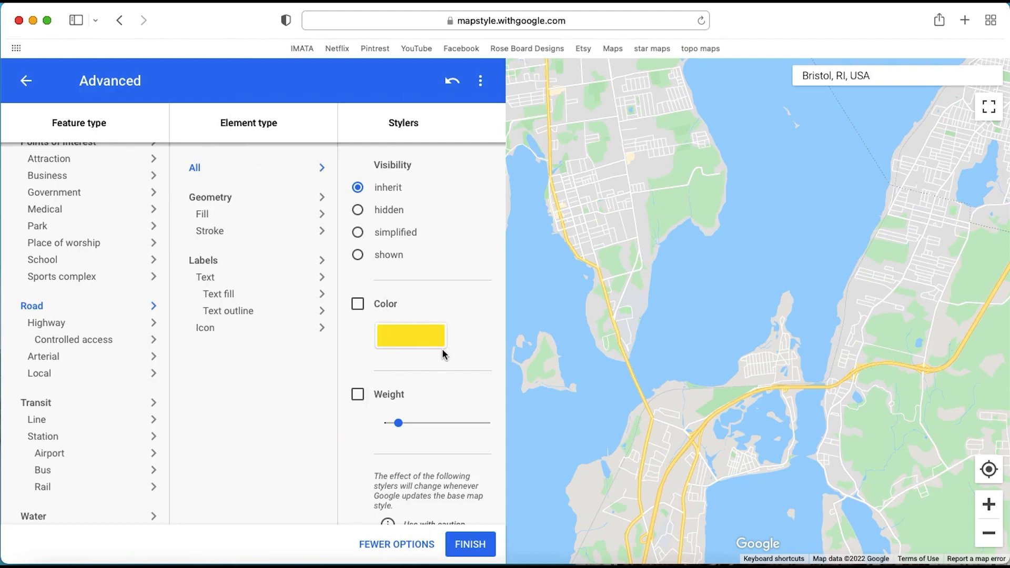
{"action": "left_click", "coordinate": [357, 305]}
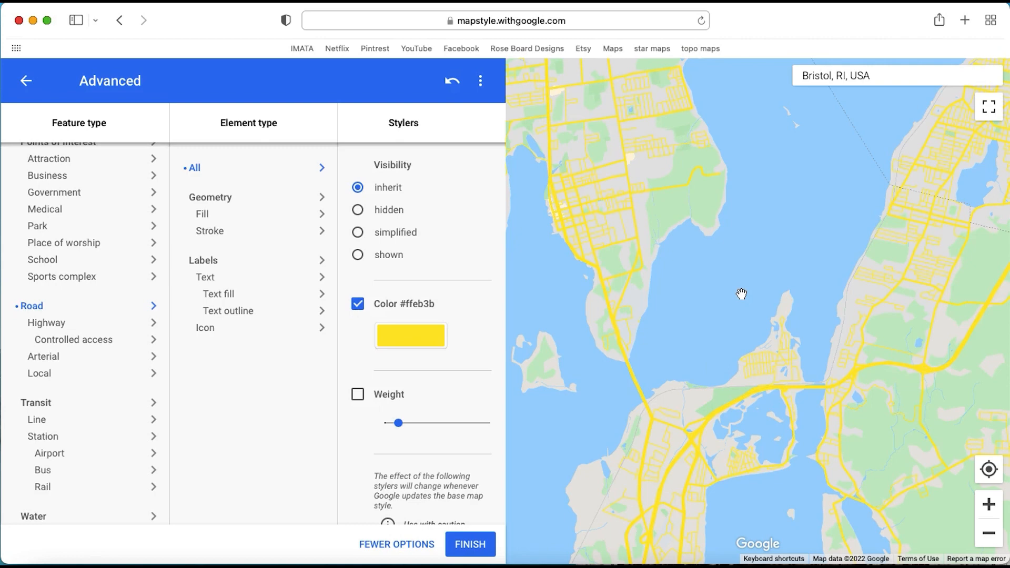
{"action": "left_click", "coordinate": [410, 336]}
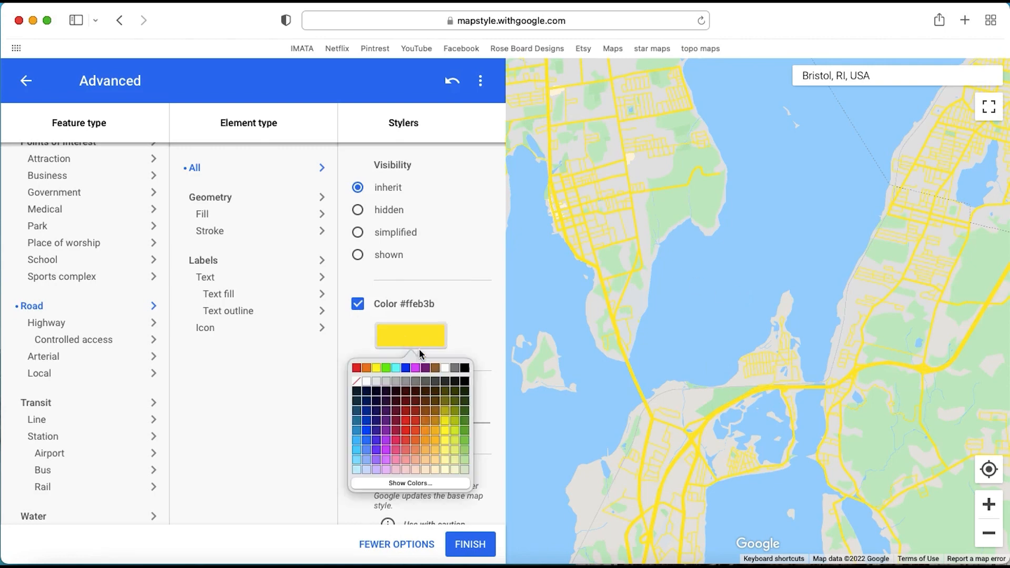
{"action": "left_click", "coordinate": [467, 368]}
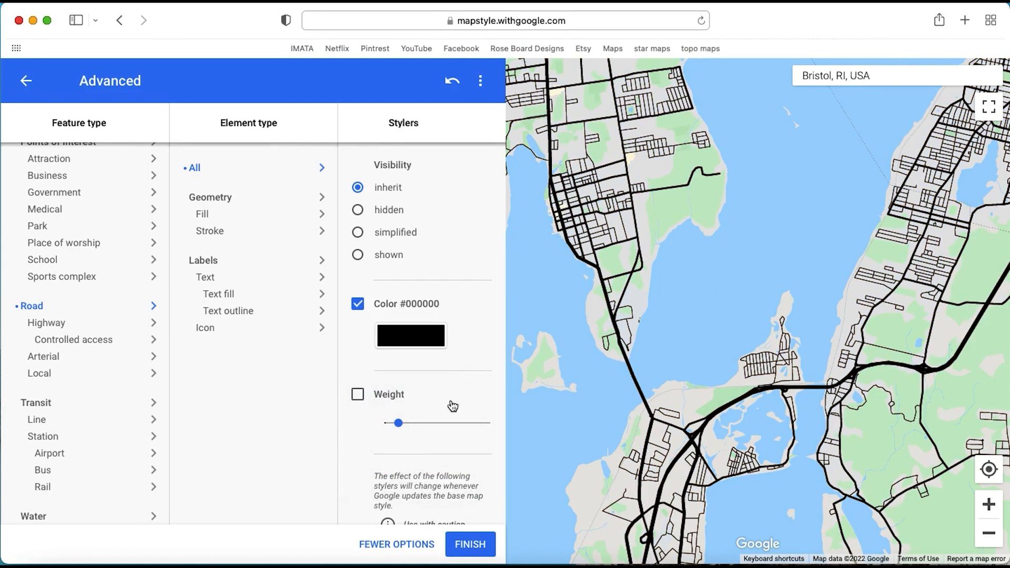
{"action": "left_click", "coordinate": [396, 559]}
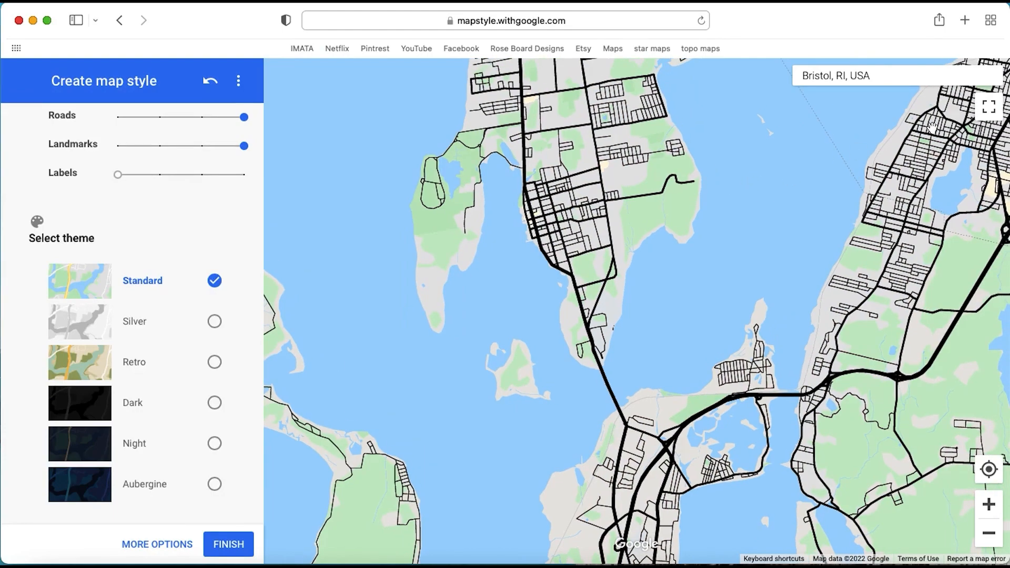